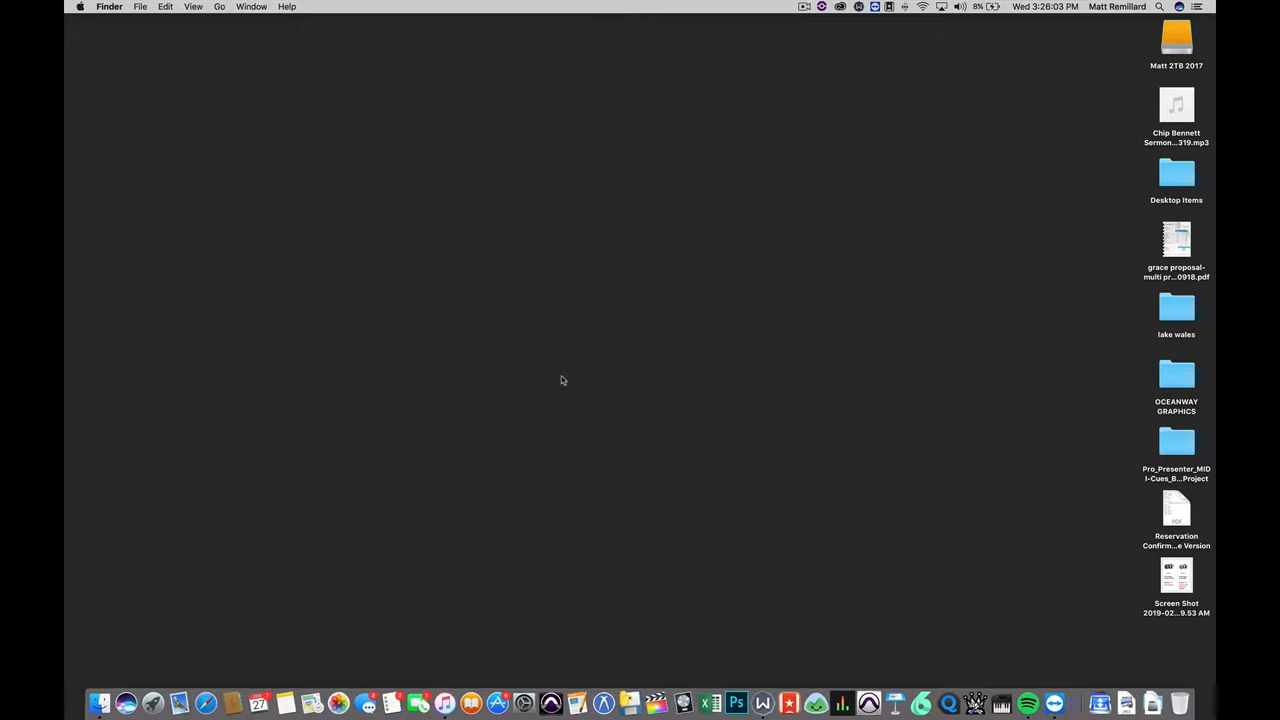
# - Launch Ableton Live 9 Standard from a Spotlight search for "live"
pyautogui.write('live')
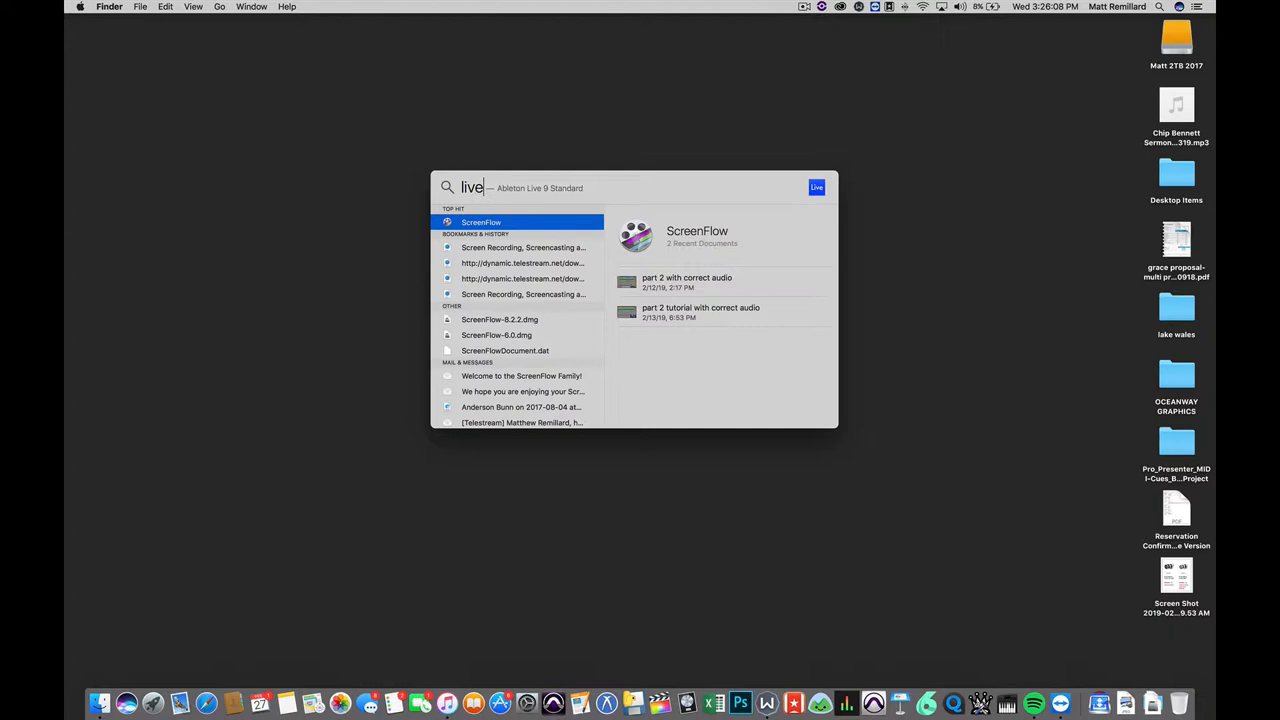
pyautogui.press('enter')
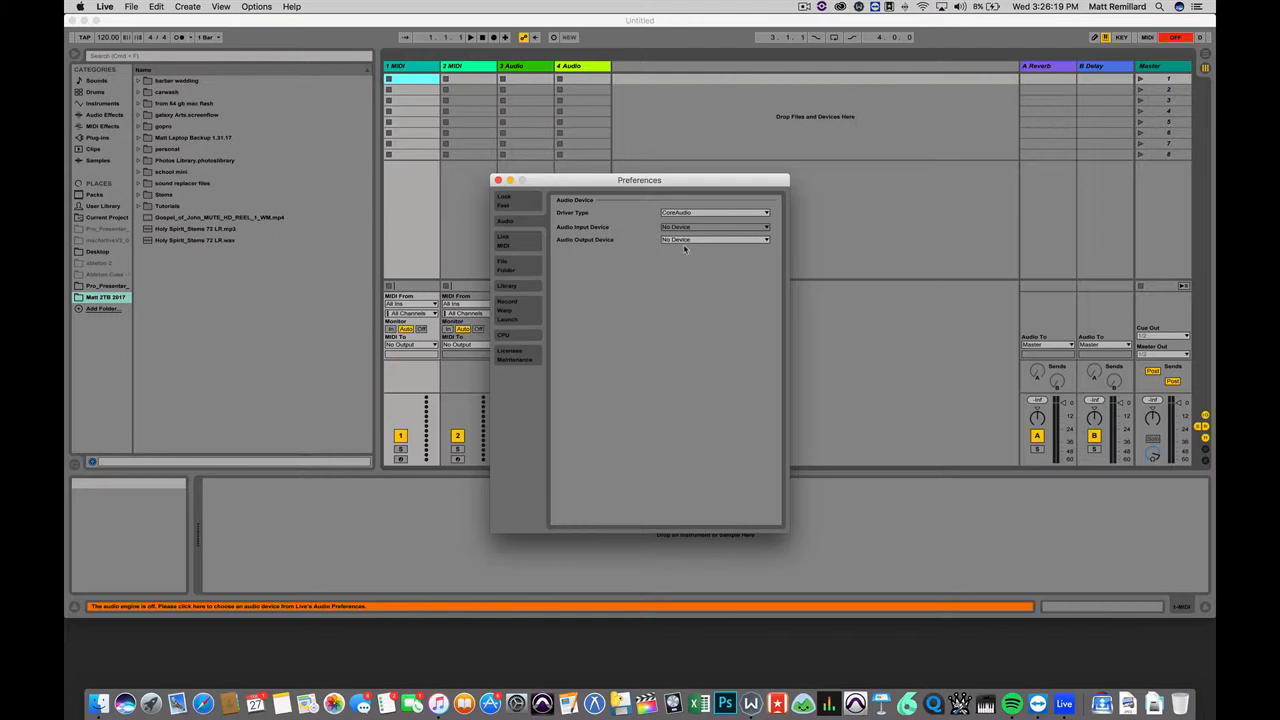
pyautogui.click(499, 180)
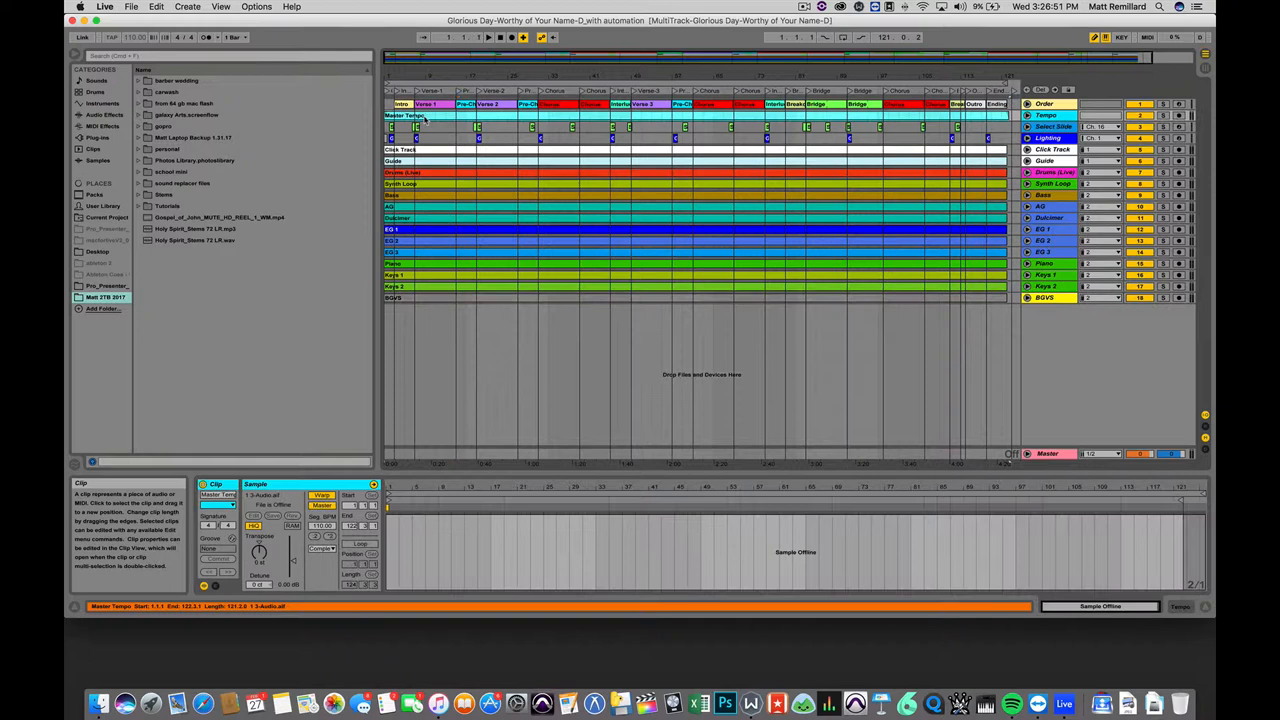
# - Open the File menu to load a multitrack Live set
pyautogui.click(131, 7)
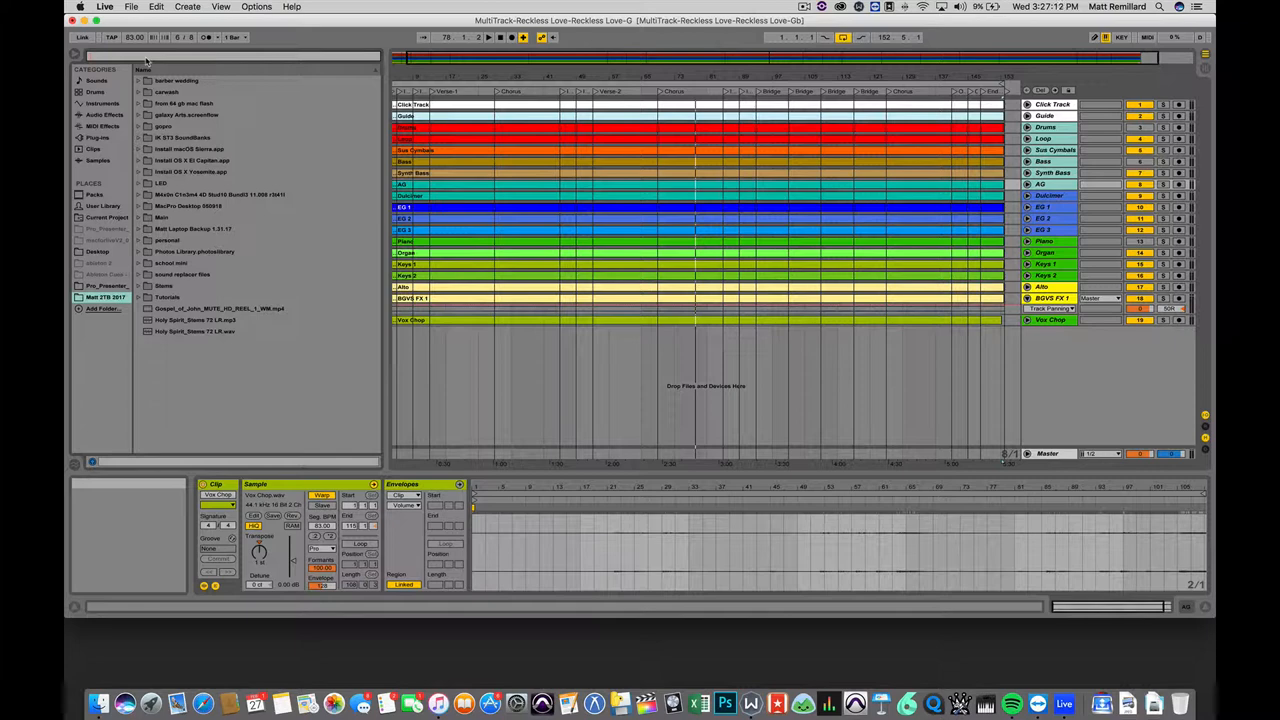
# - Search the browser for "glorious day" to find its Stems folder
pyautogui.write('glorious day')
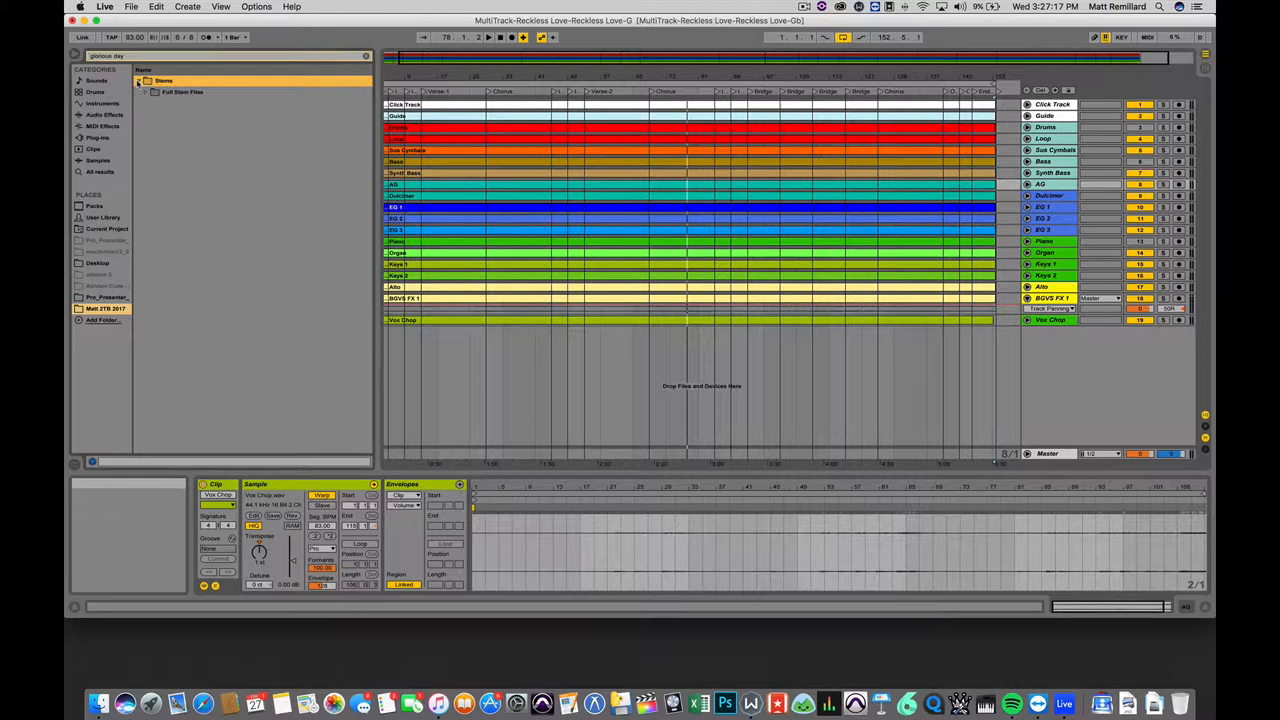